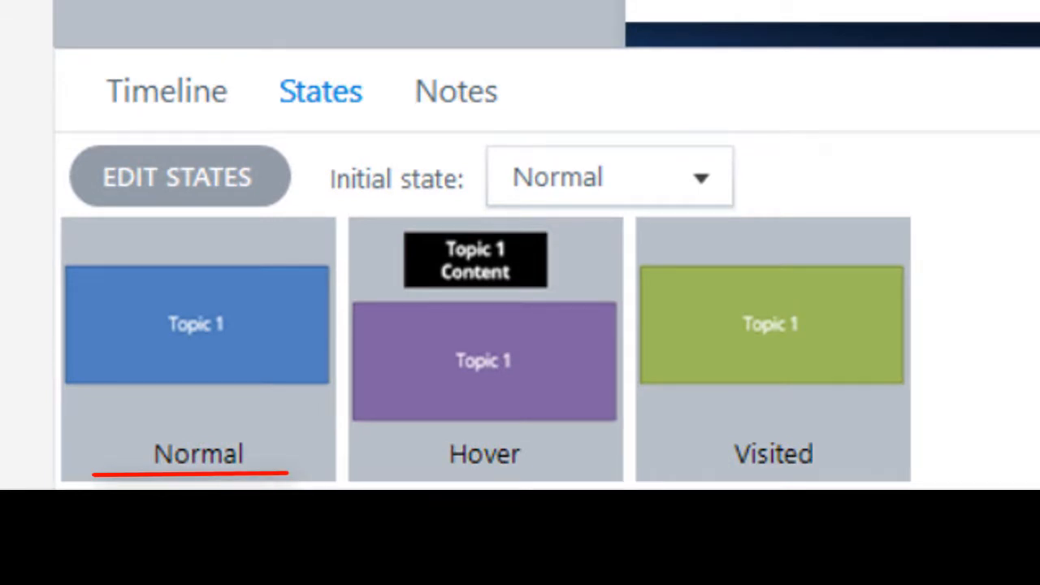
Preview this slide and hover the Topic 1 rectangle to see it turn purple with its label
click(483, 453)
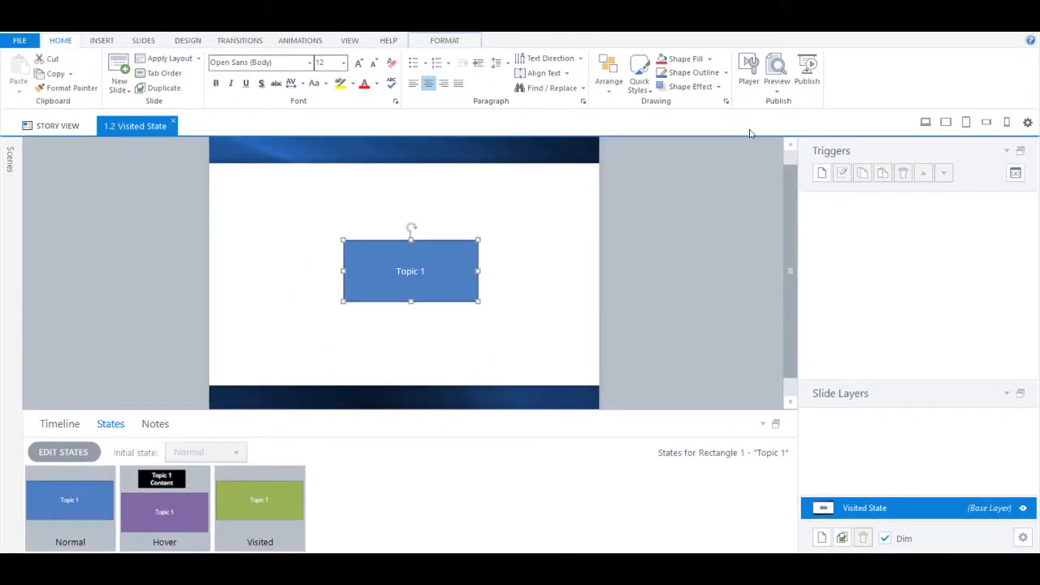
click(775, 73)
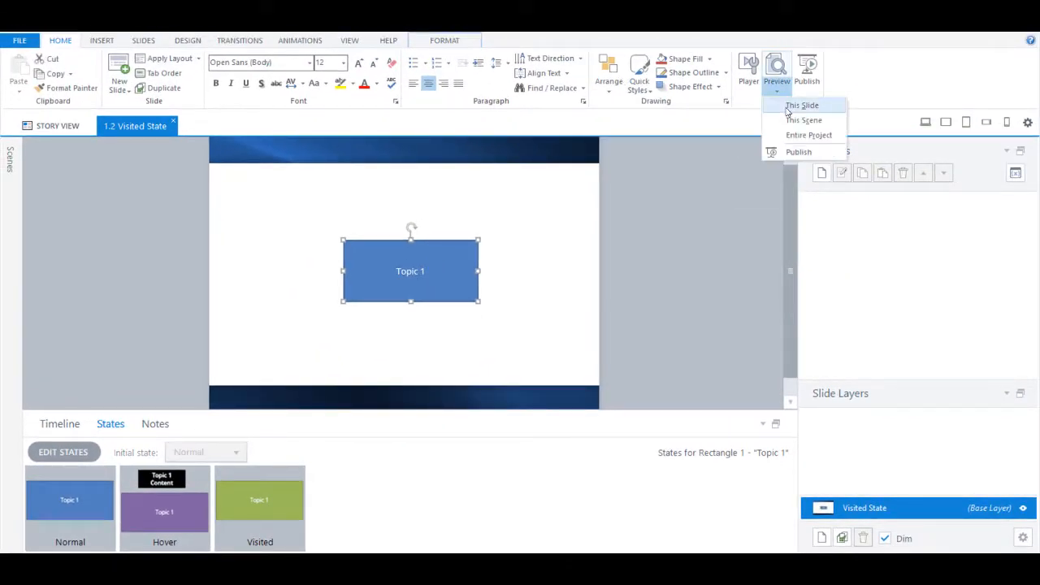
click(802, 105)
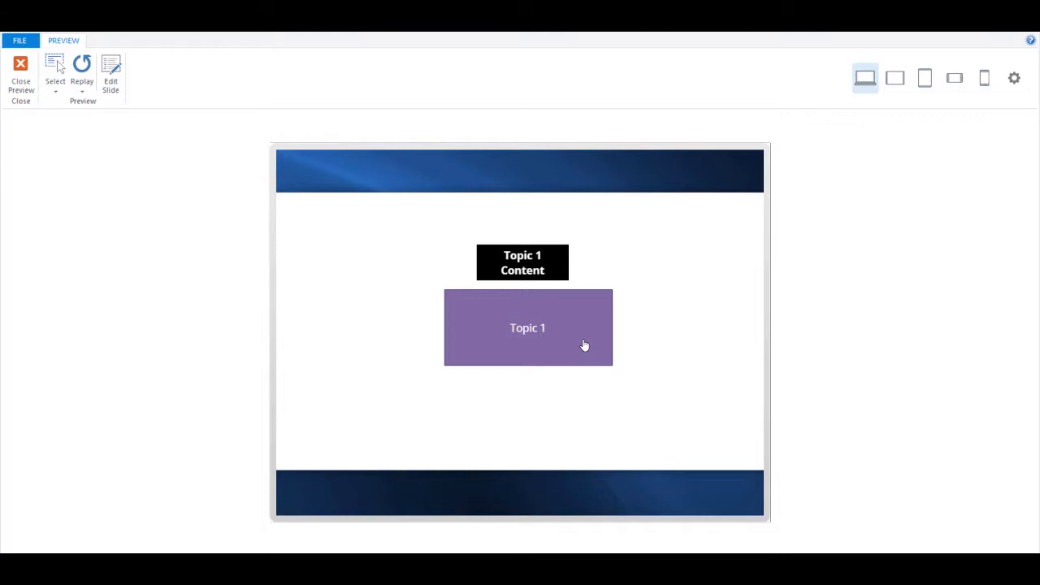
click(528, 328)
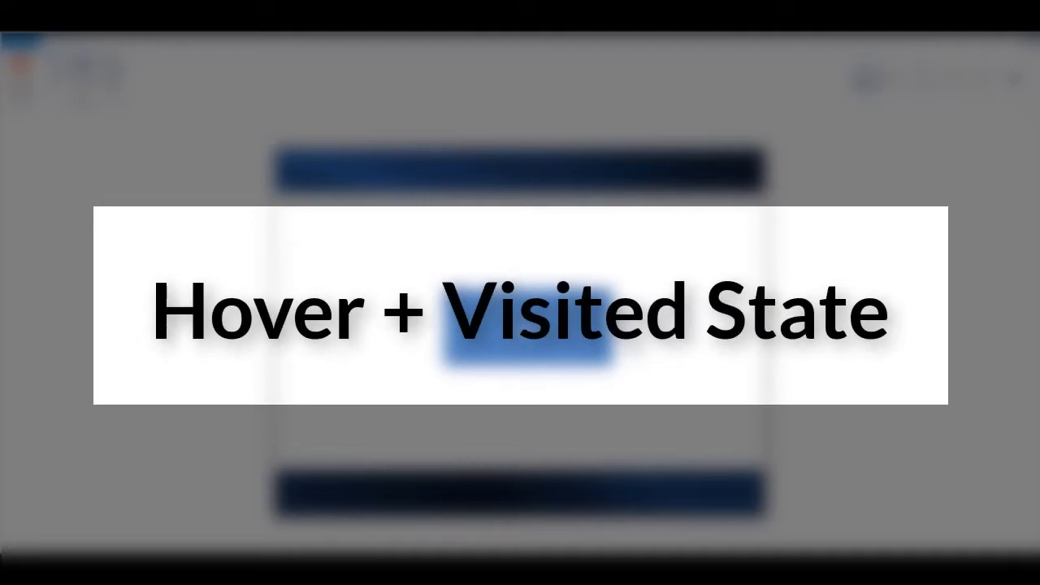
Draw a rectangular hotspot (Hotspot 1) covering the Topic 1 rectangle
drag(373, 223, 629, 366)
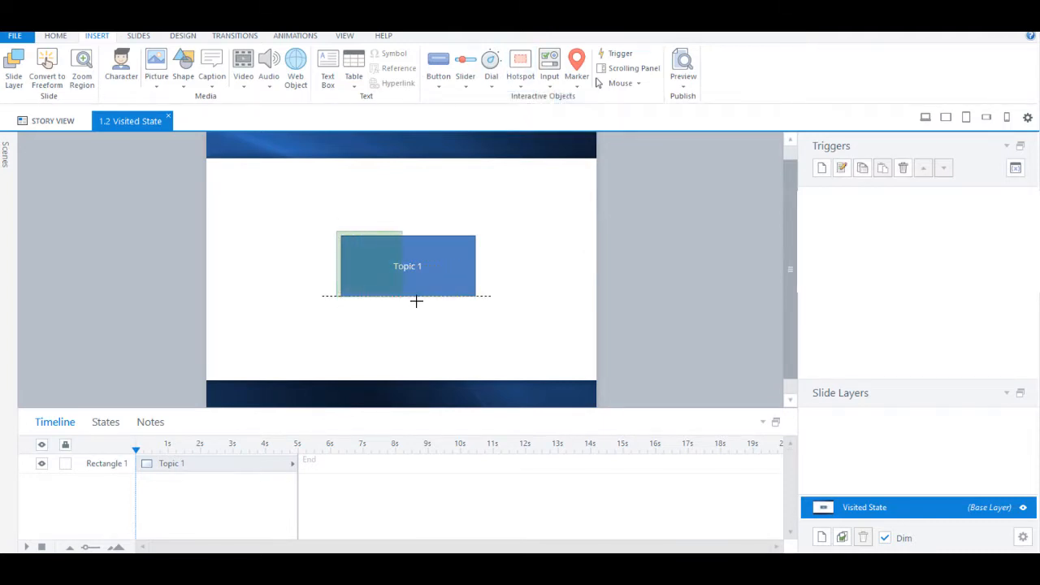
click(520, 65)
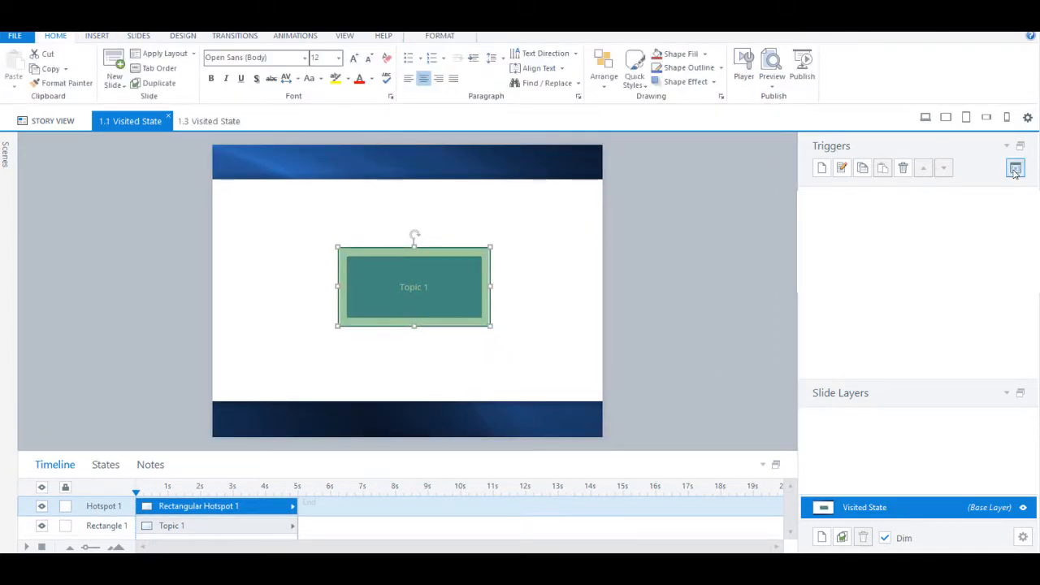
Add a True/False project variable Variable1 defaulting to False
click(1015, 168)
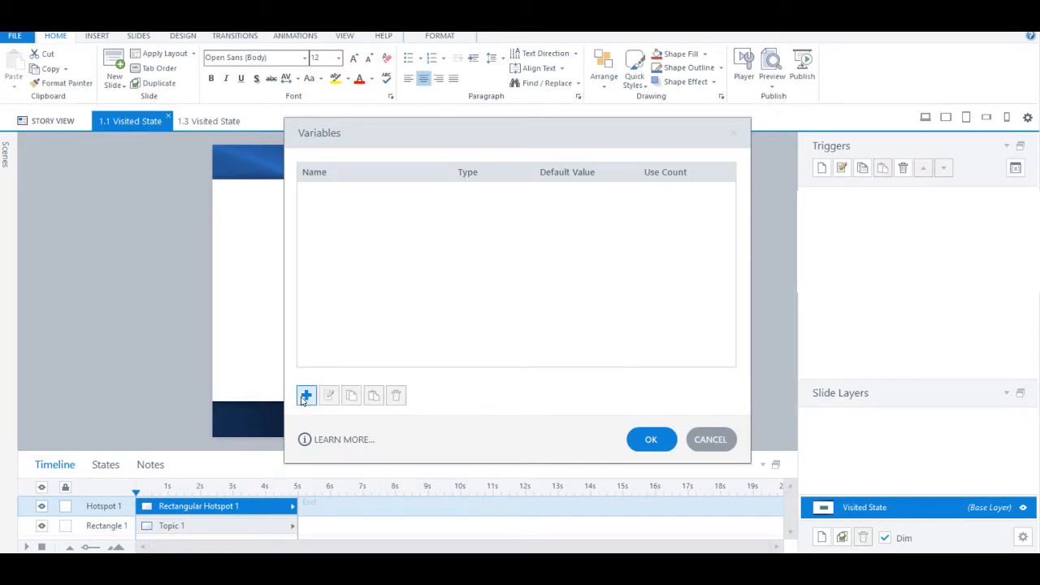
click(306, 395)
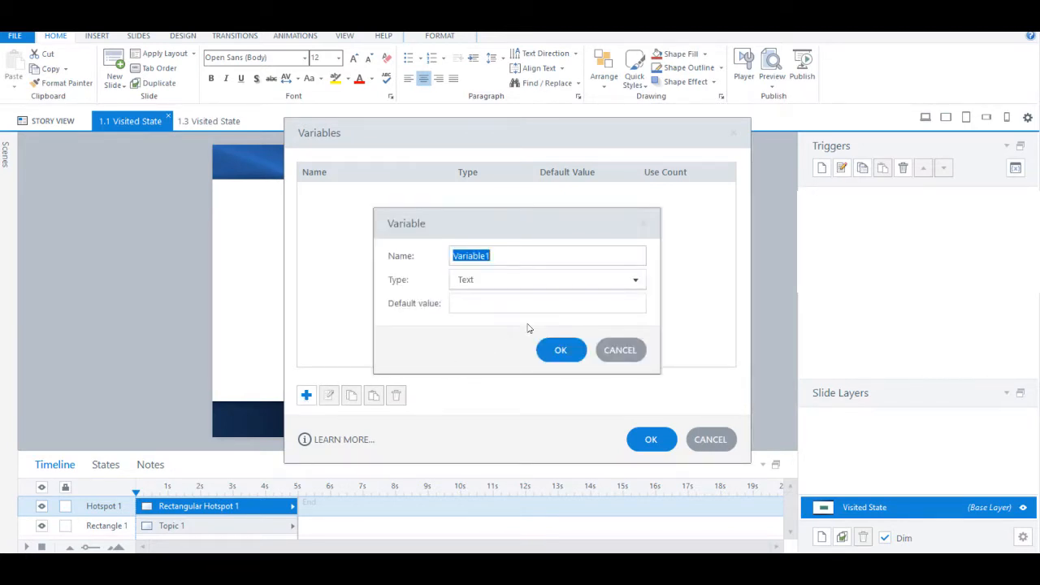
click(635, 279)
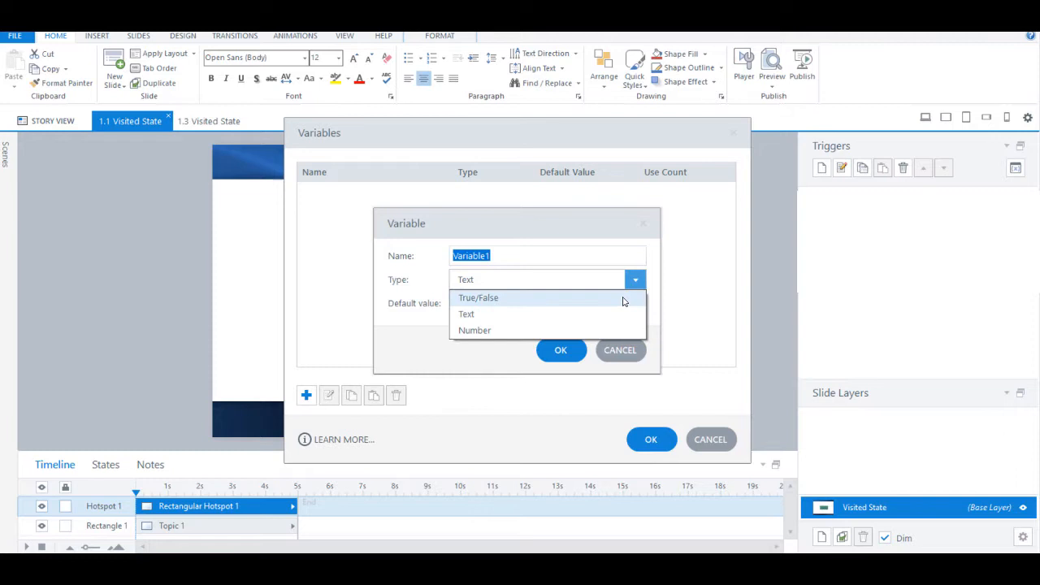
click(478, 297)
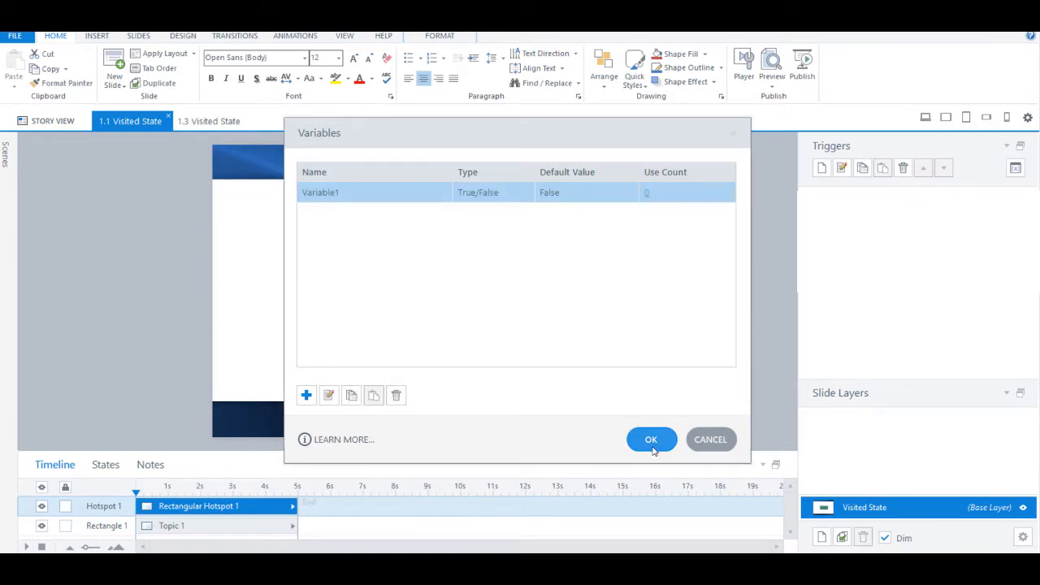
click(650, 439)
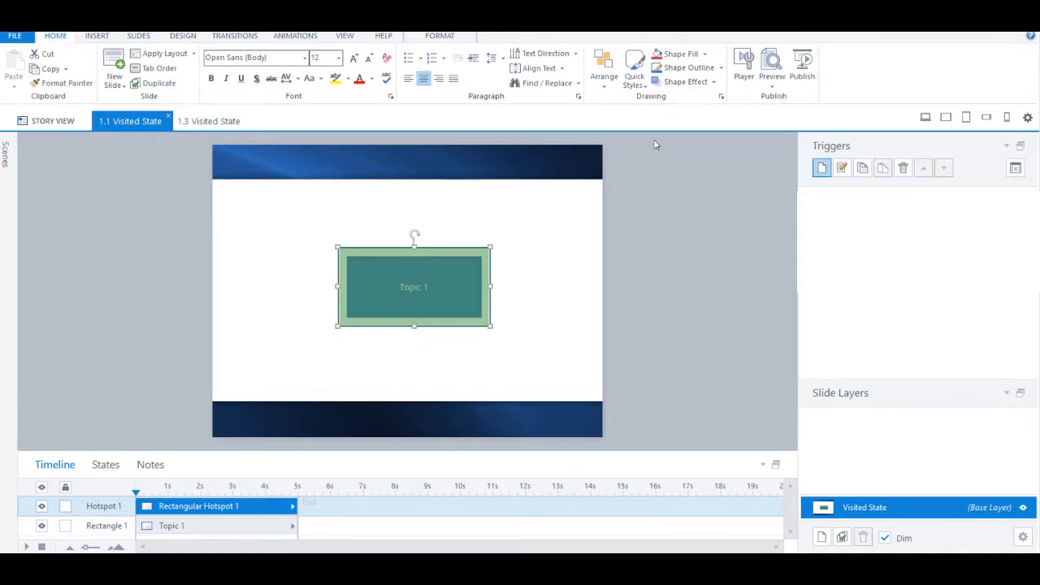
Add a trigger setting Variable1 to True when the mouse hovers Hotspot 1
click(821, 168)
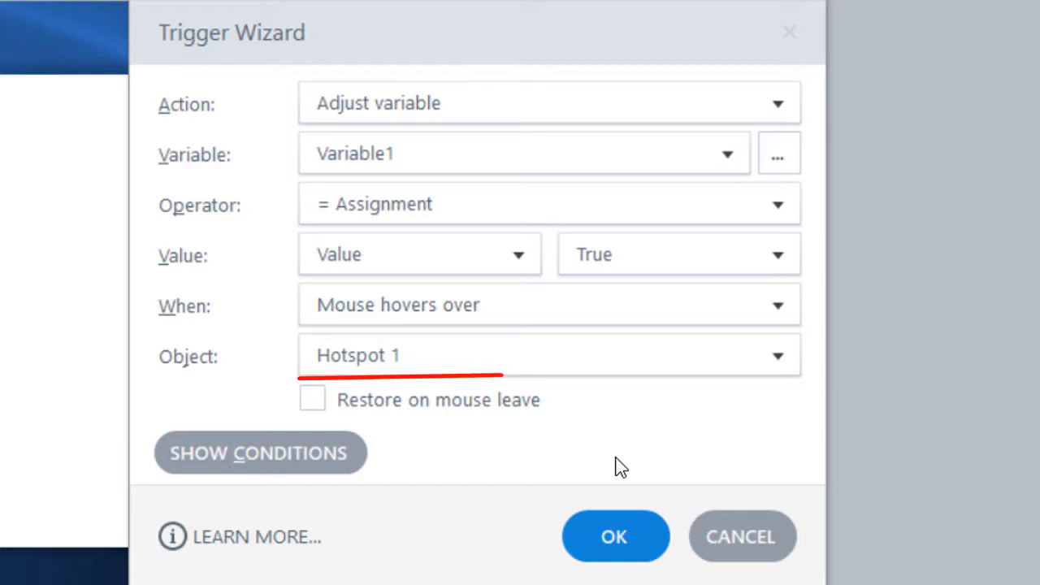
click(615, 536)
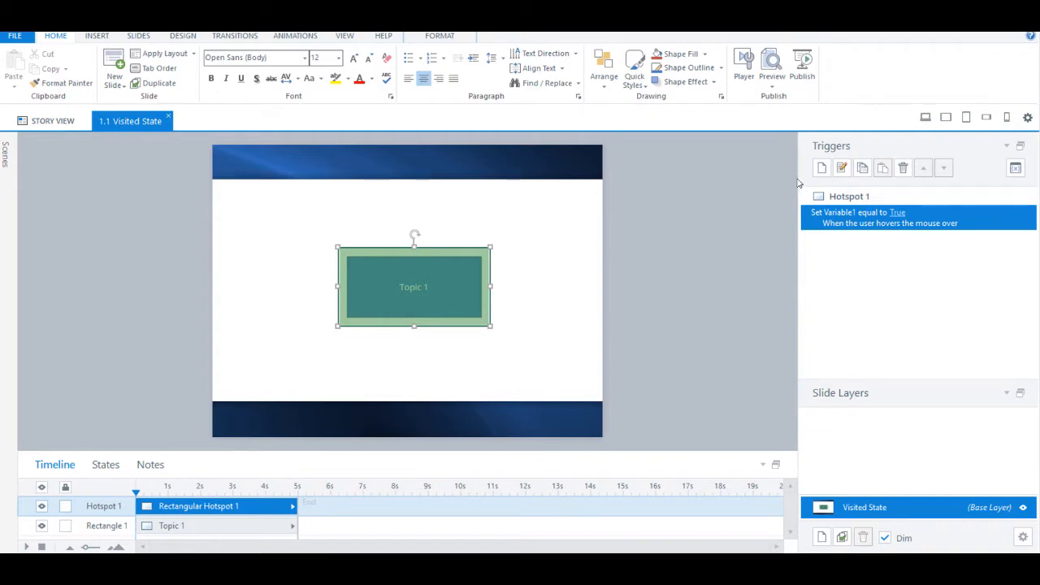
mouse_move(821, 169)
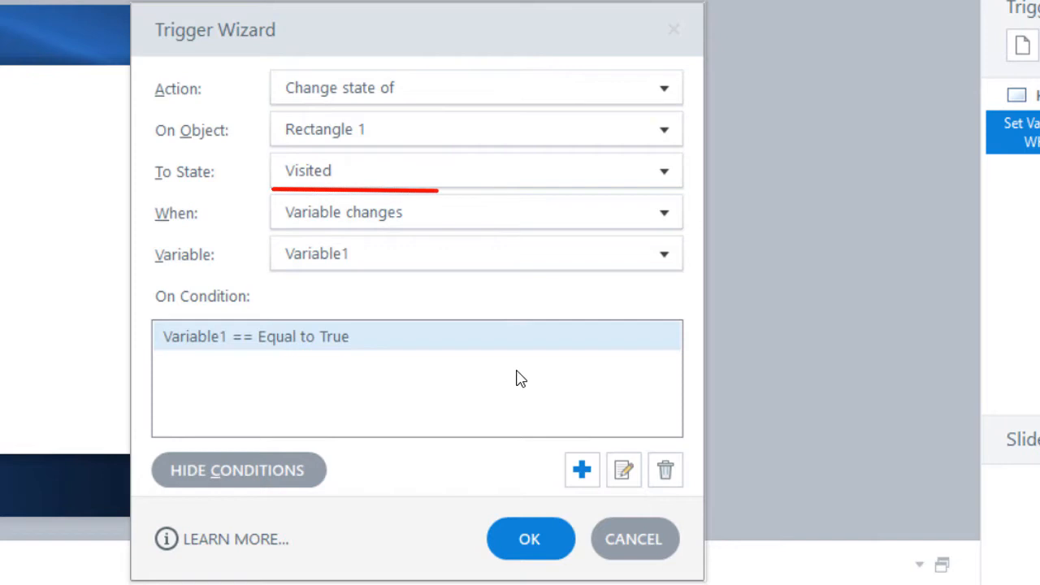
Add a trigger changing Rectangle 1 to Visited when Variable1 becomes True
click(476, 212)
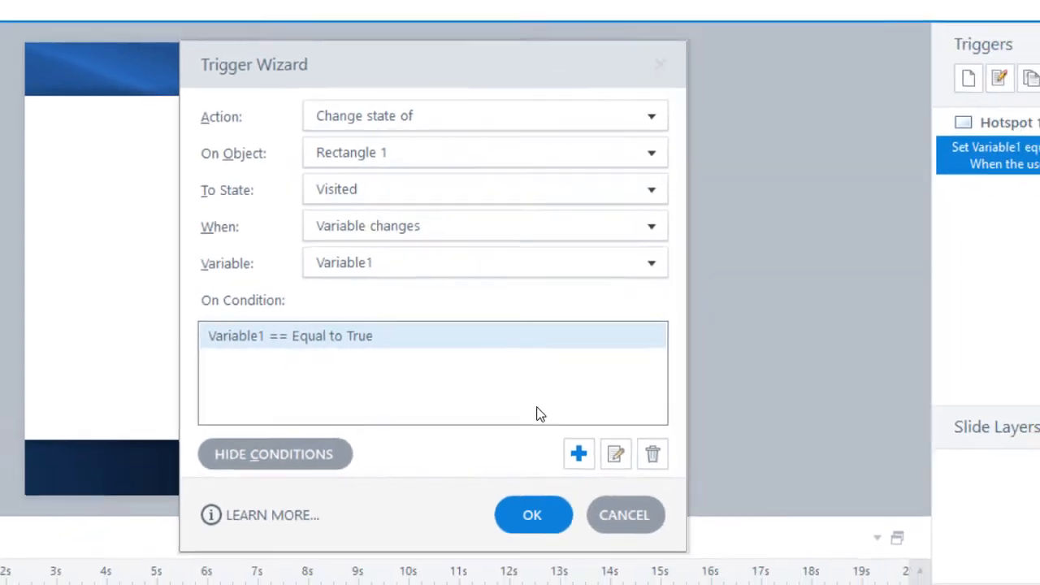
click(532, 514)
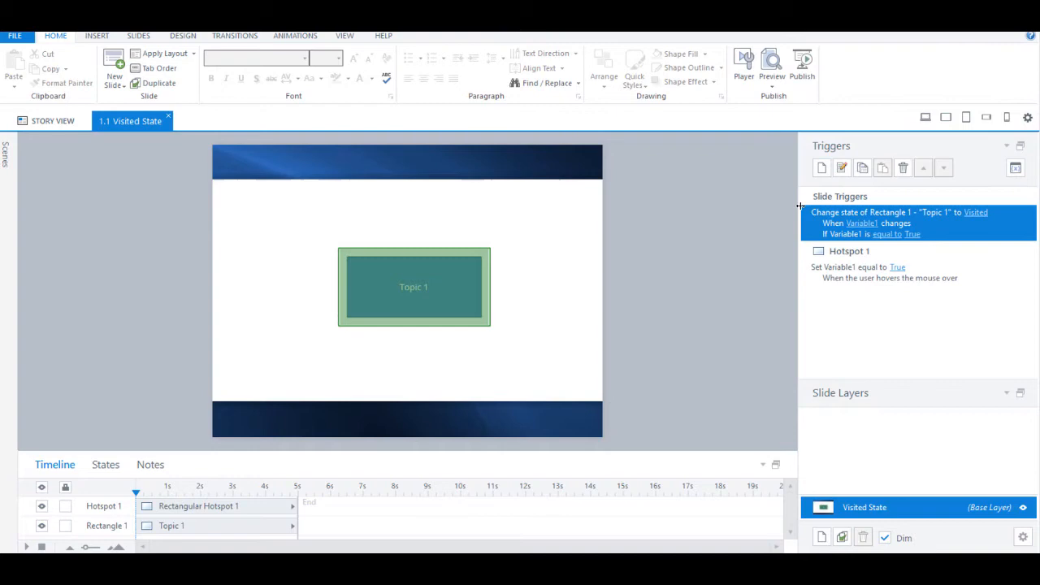
mouse_move(821, 168)
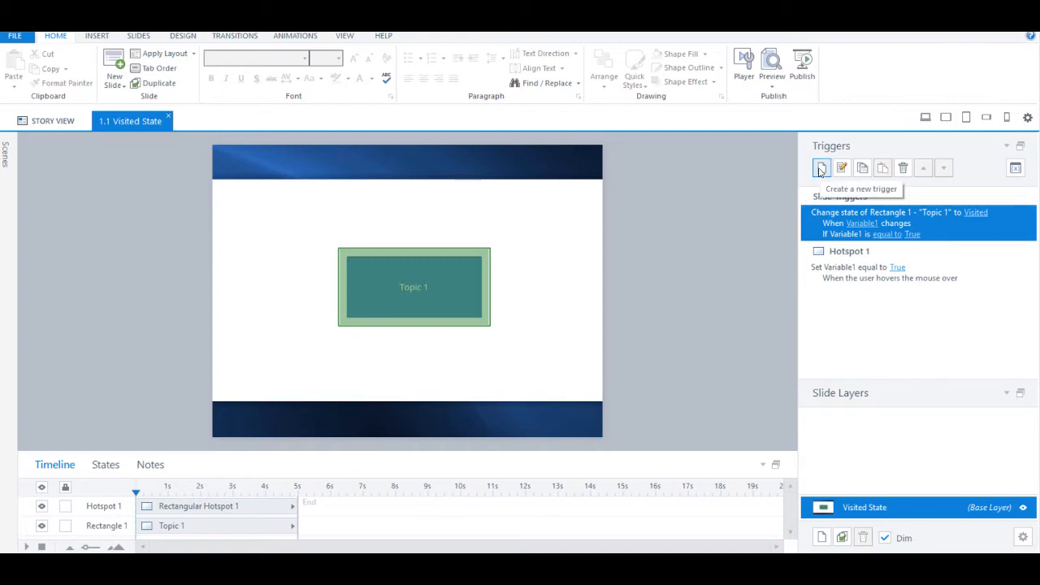
Add a trigger giving Rectangle 1 its Hover state on Hotspot 1 hover with restore on leave, then preview the slide
click(842, 168)
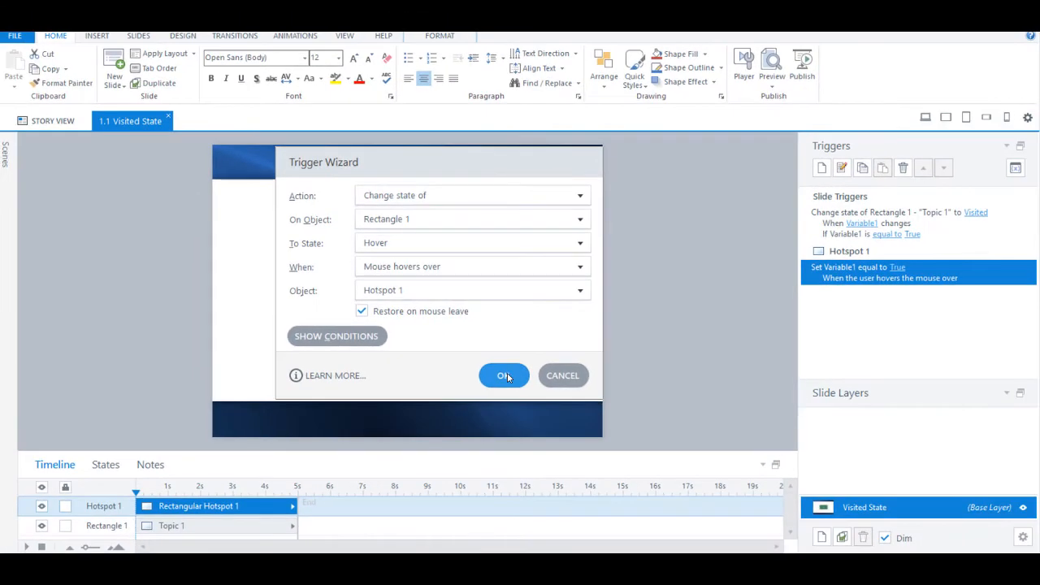
click(503, 376)
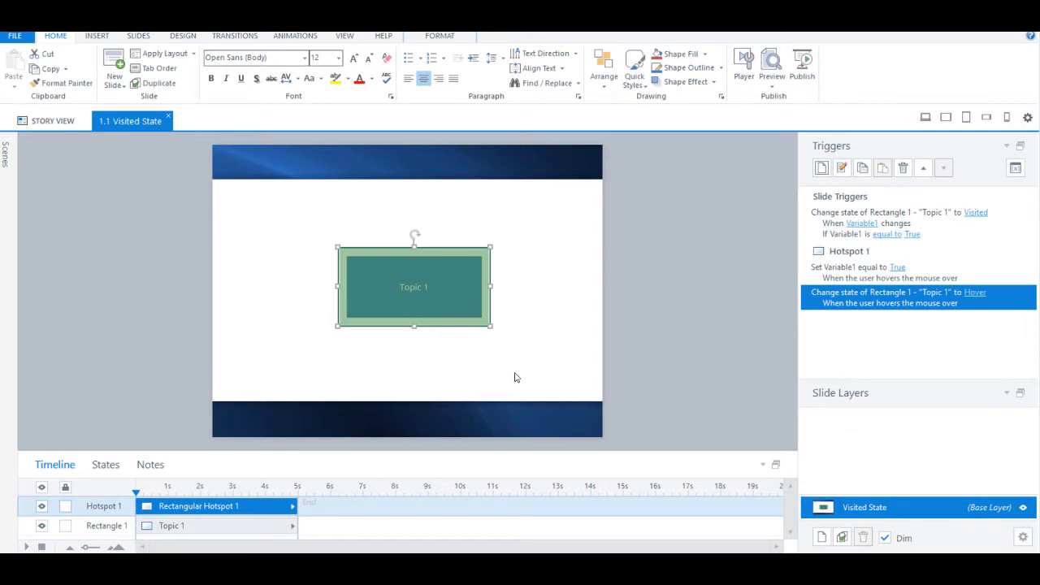
click(770, 63)
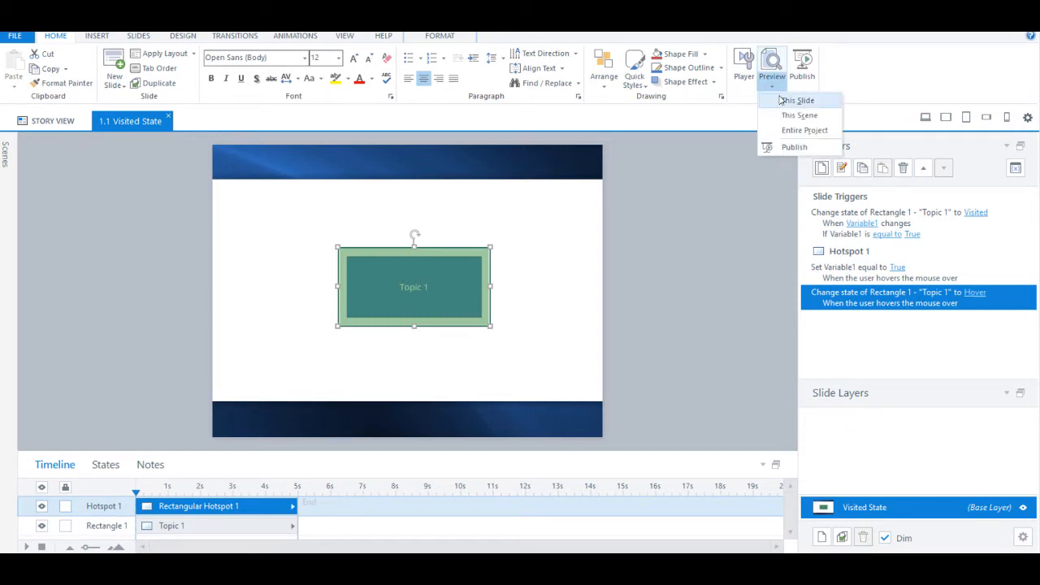
click(797, 100)
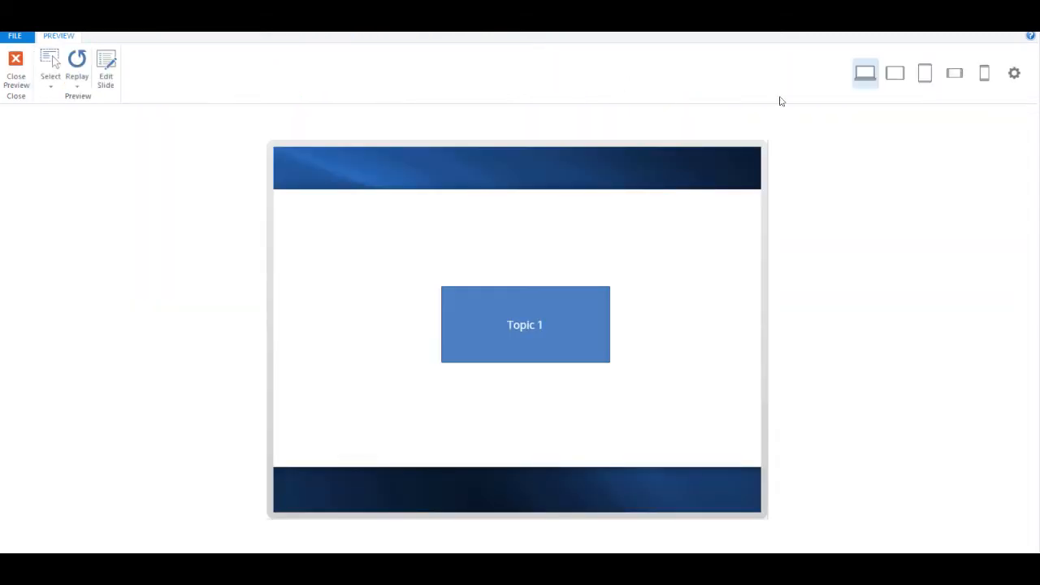